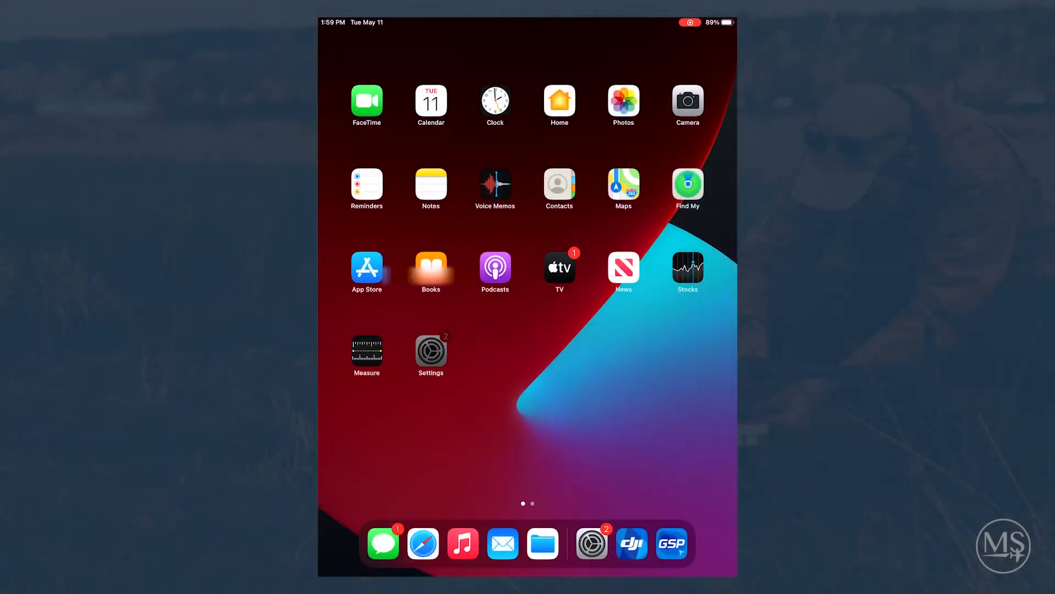
In iPadOS Settings Wi-Fi, choose the rededgeRX02-2023065-SC network and focus its password field
click(430, 350)
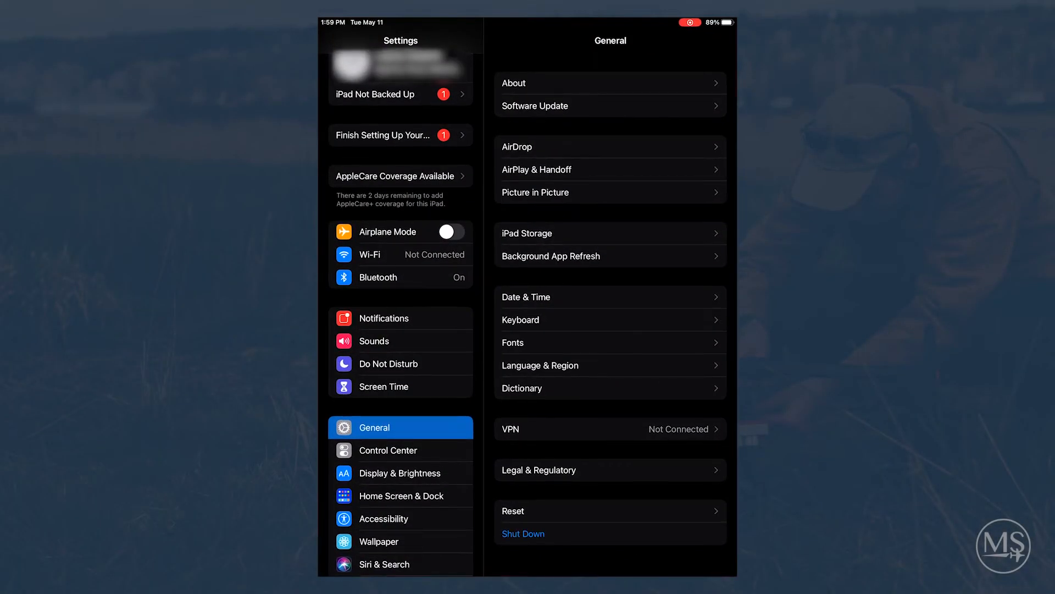
click(400, 254)
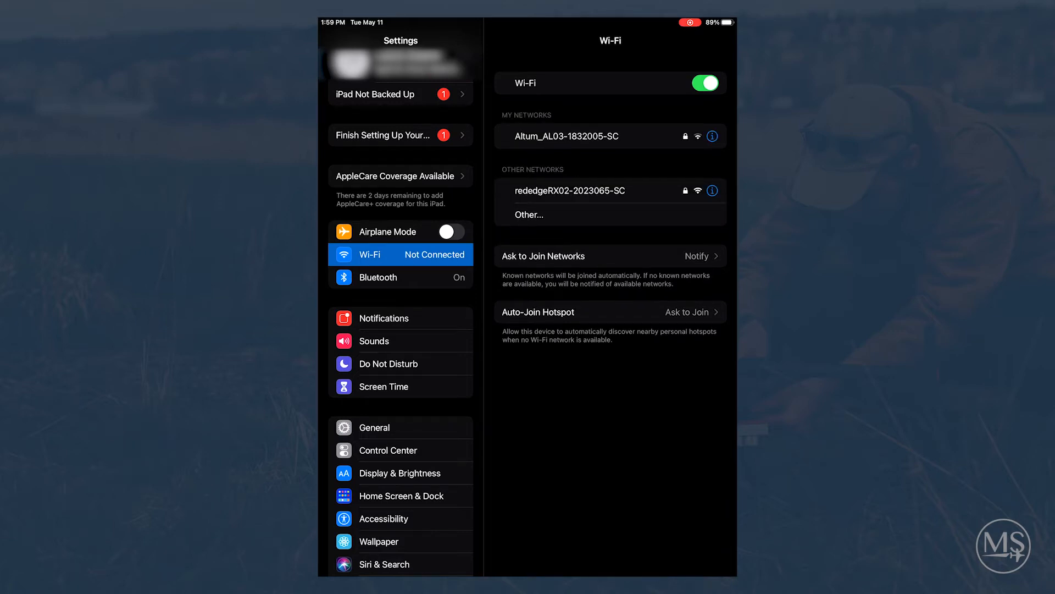
click(569, 191)
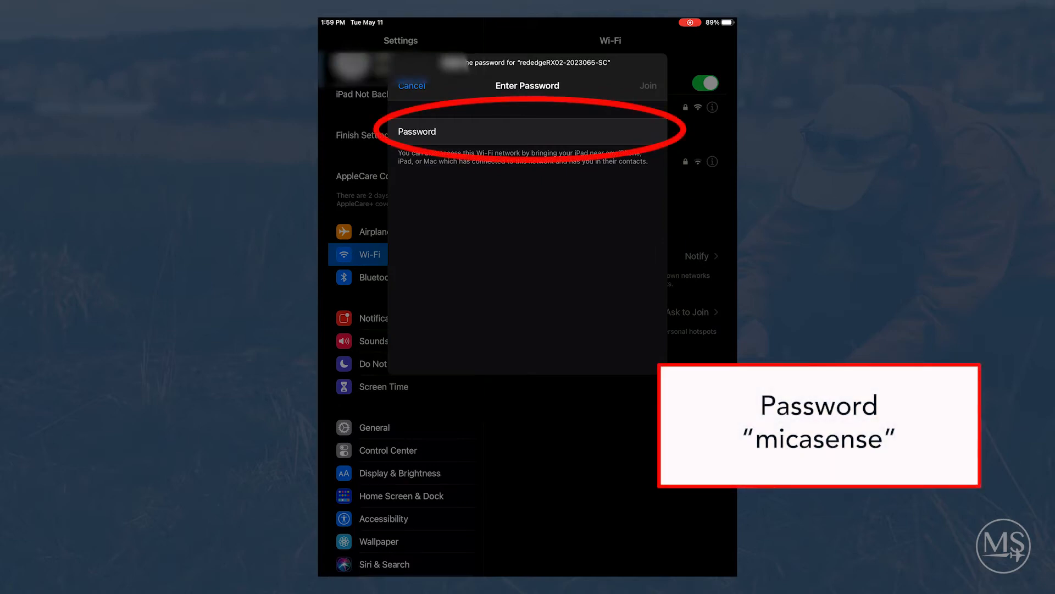
click(646, 85)
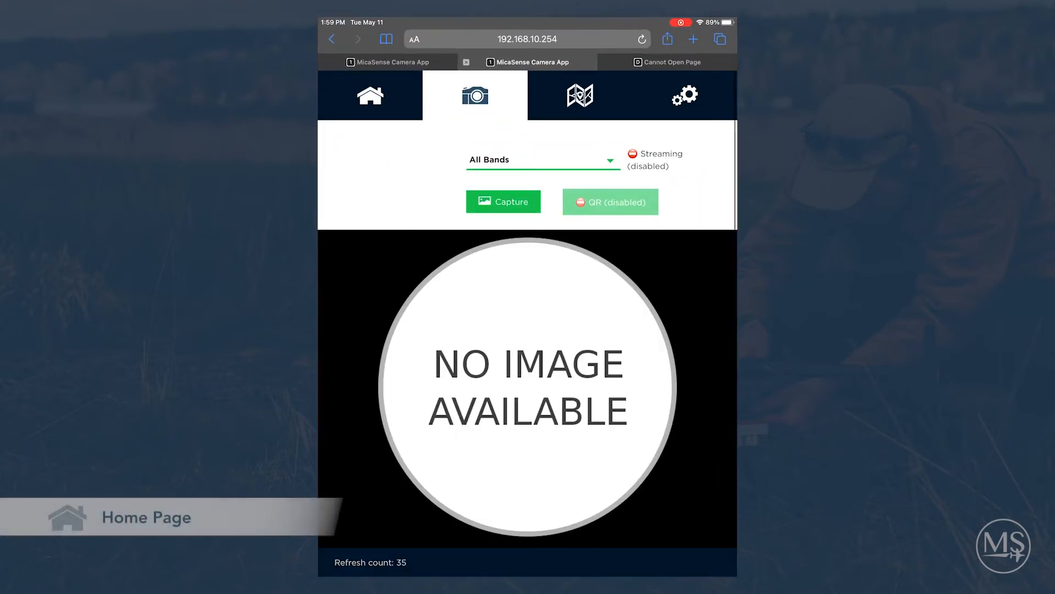
Review the Home page's storage, GPS satellites, DLS and time status, then move to Live View
click(370, 94)
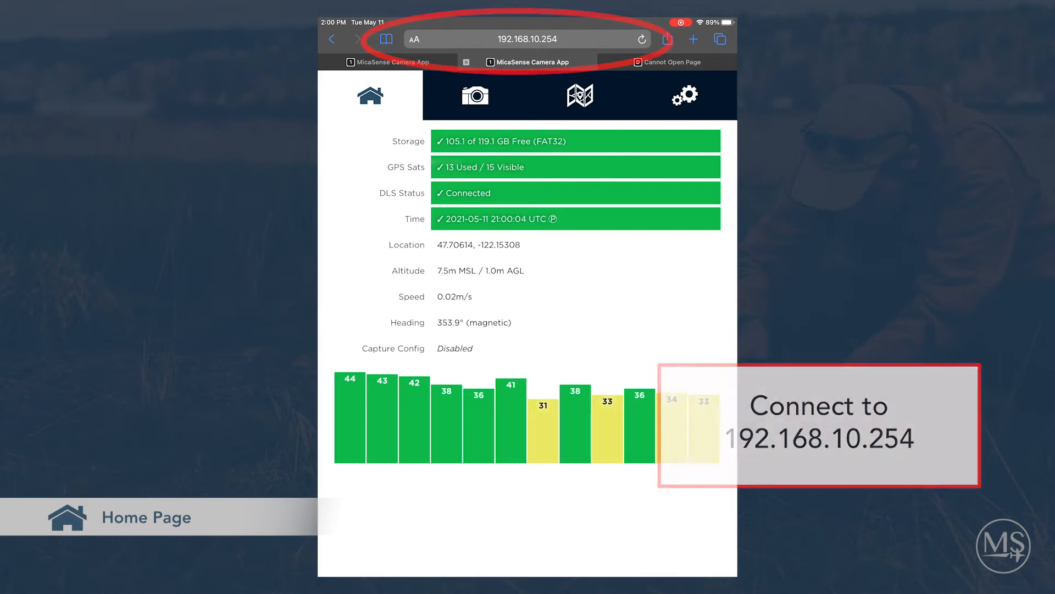
click(525, 38)
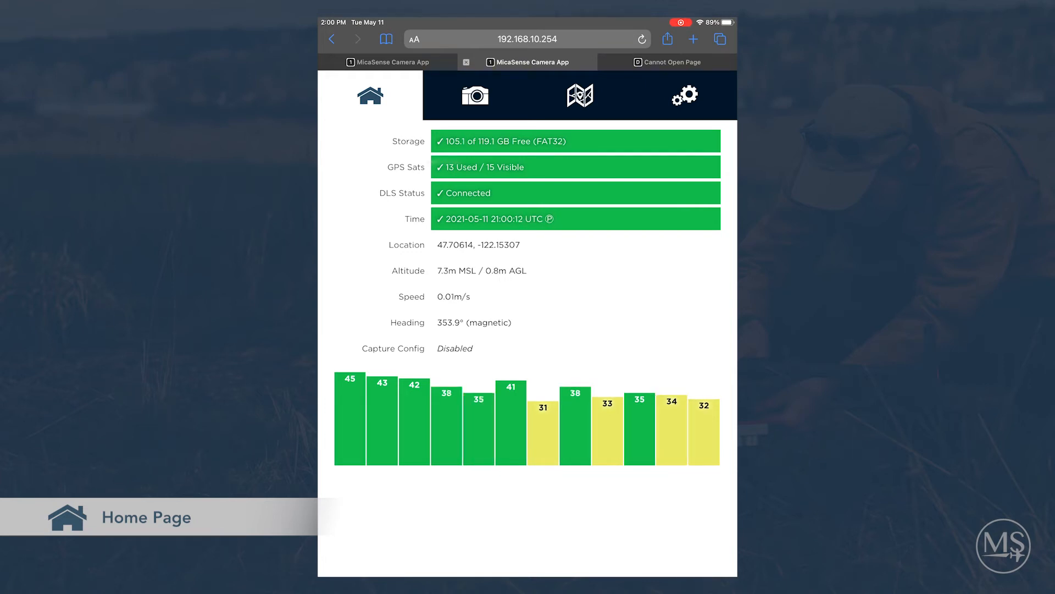
click(475, 94)
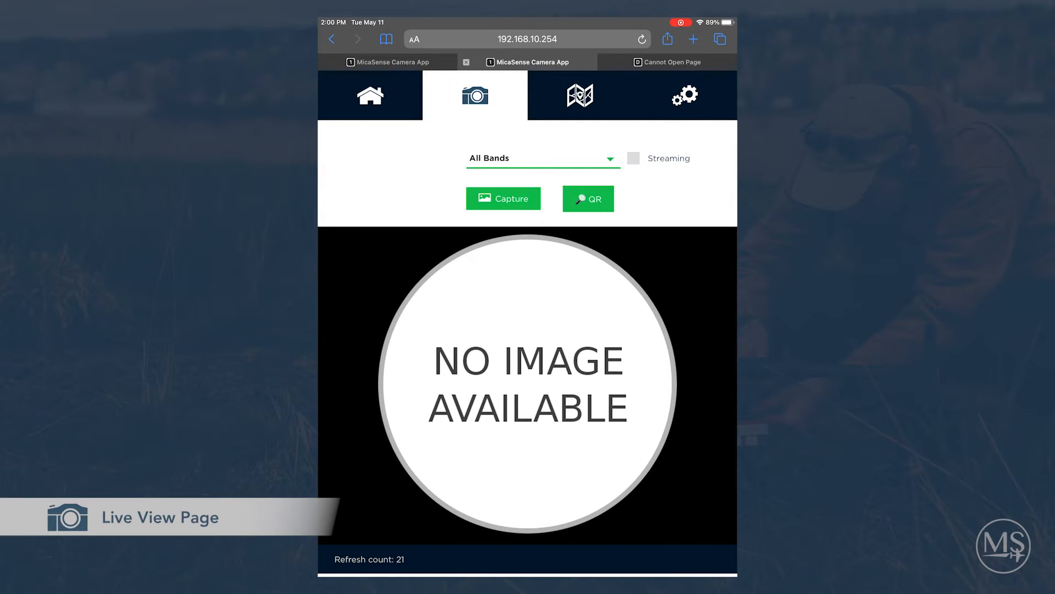
Capture an all-bands image set of the calibration panel in Live View, then head to Coverage
click(502, 199)
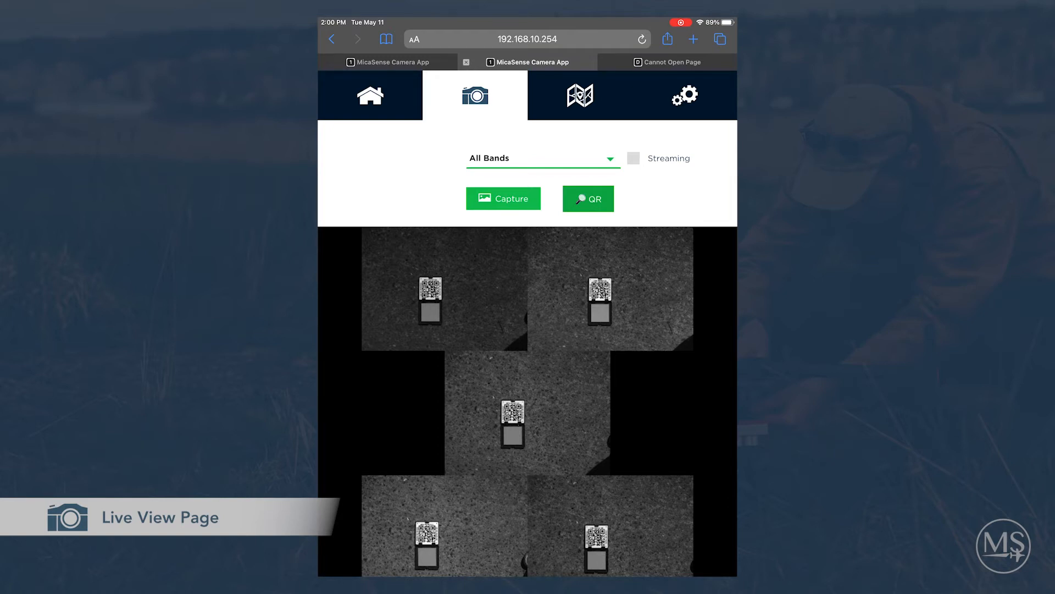
click(579, 94)
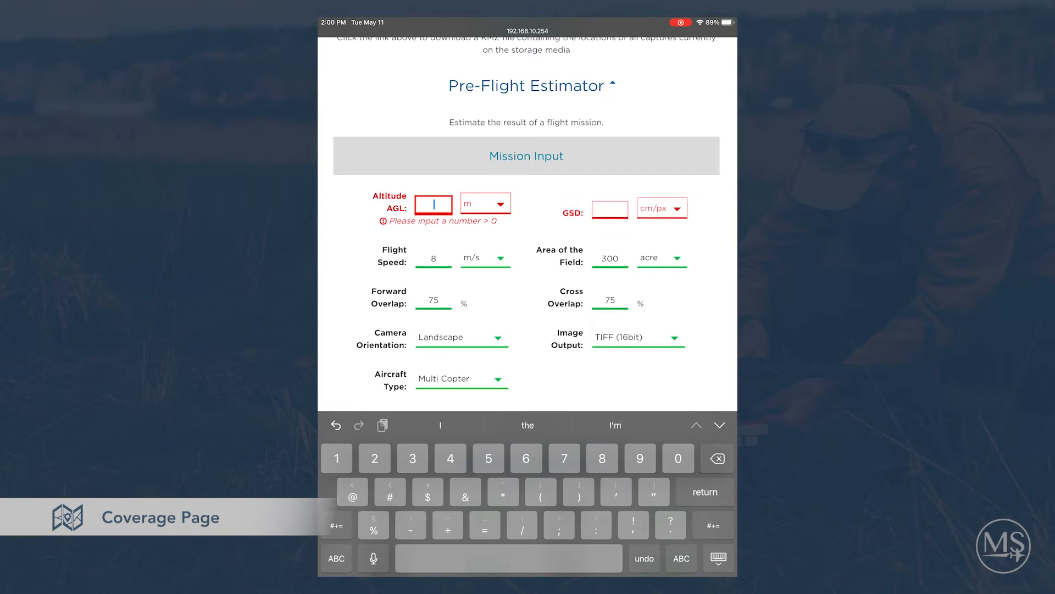
Calculate the pre-flight estimate for altitude 120 m, speed 12 m/s, area 50 acres, DNG (12bit) output
text(120)
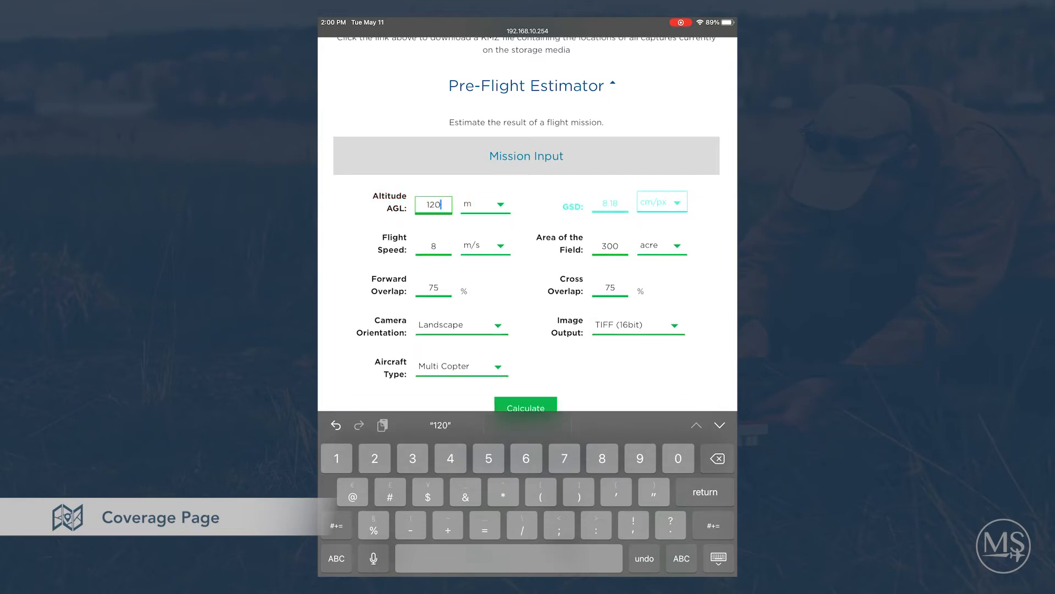
click(433, 245)
text(12)
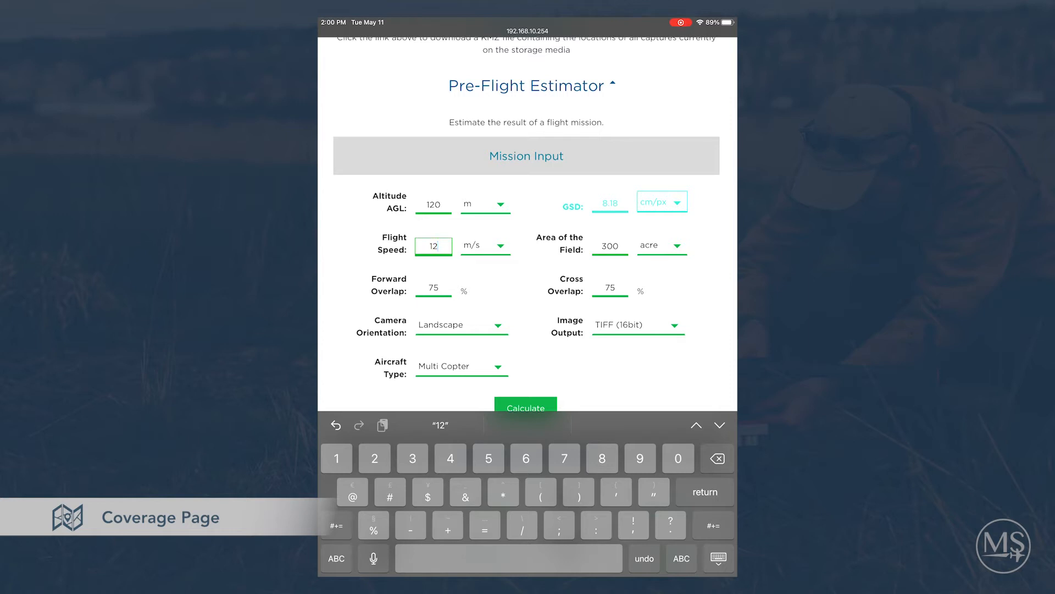
click(609, 246)
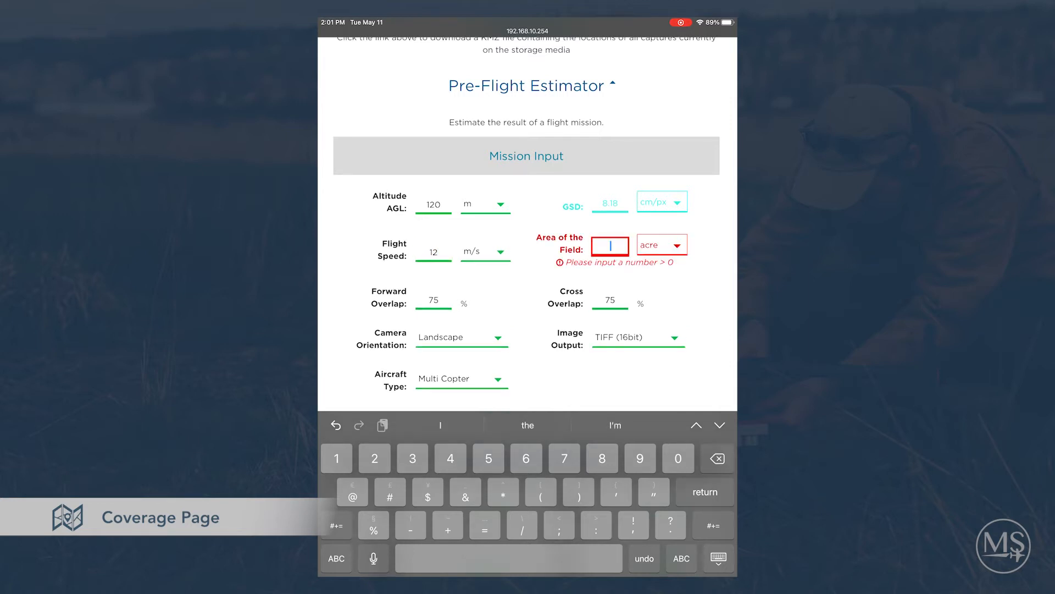
text(50)
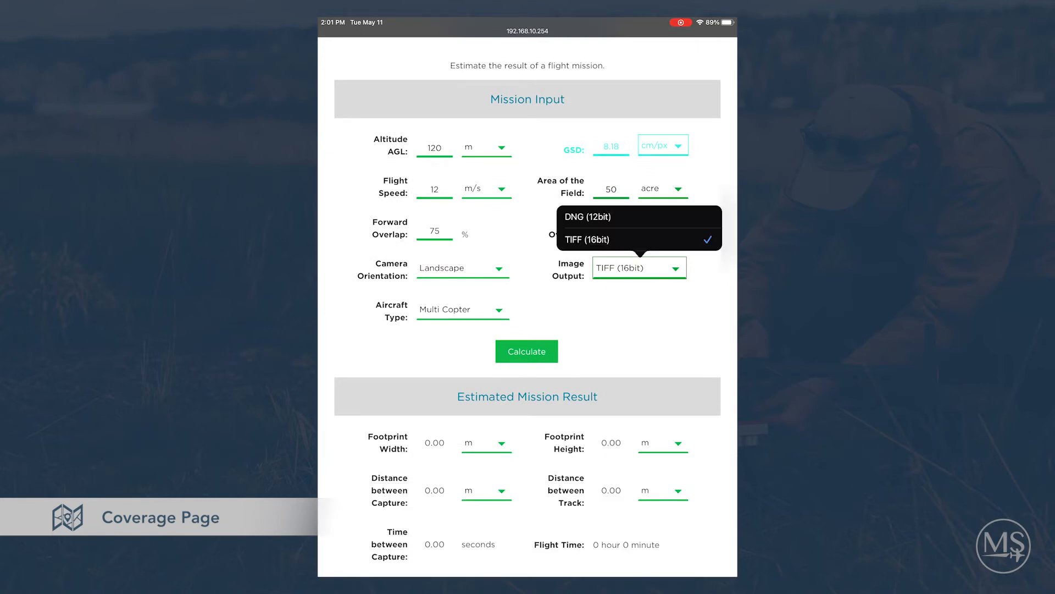
click(572, 216)
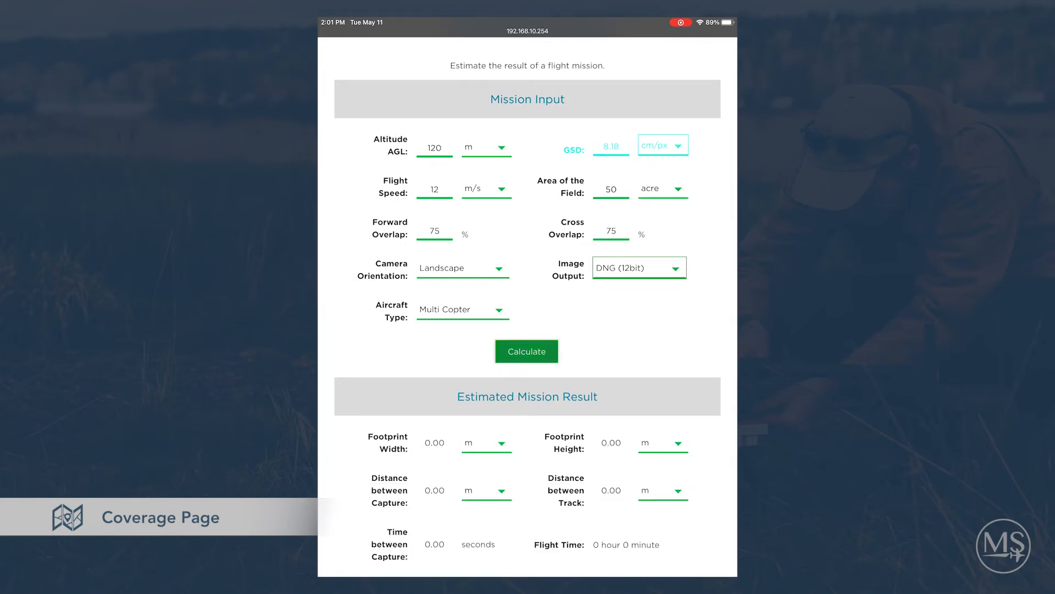
click(526, 350)
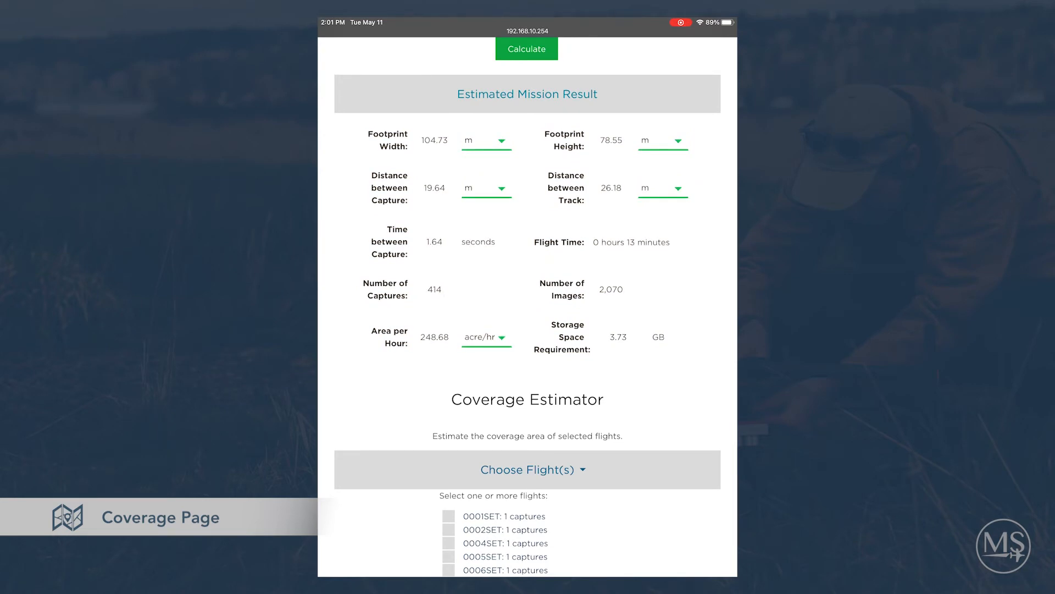
Draw the coverage estimate for flight 0033SET with Flight AGL 120 m
scroll(down, 3)
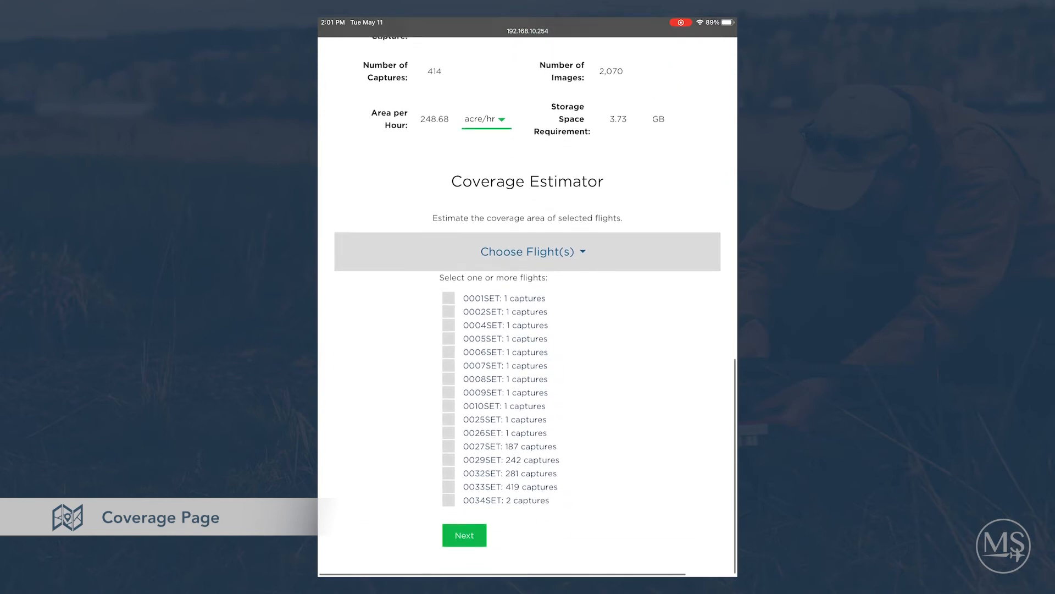
click(448, 508)
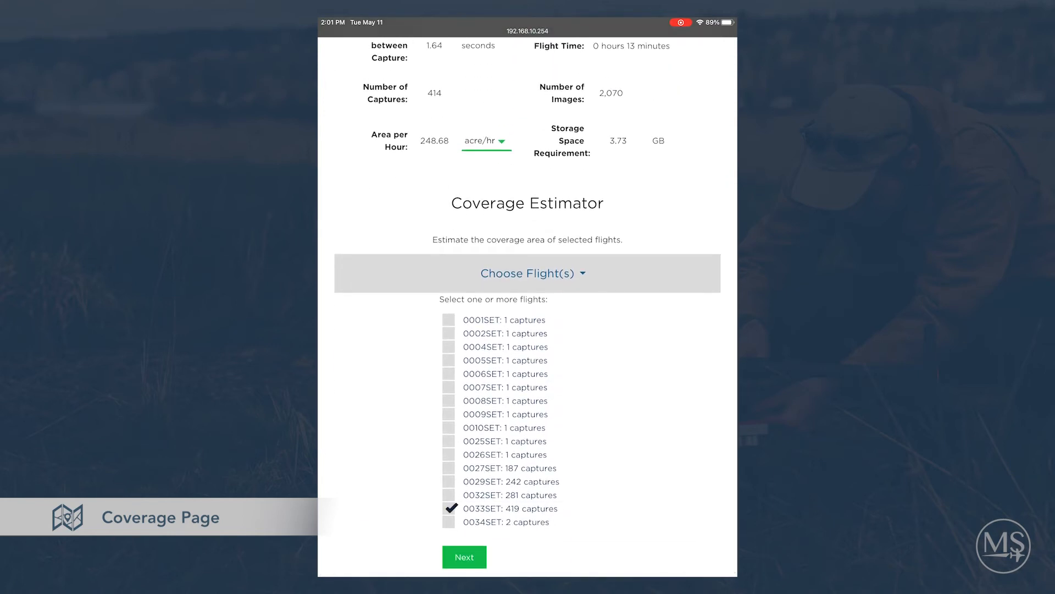
click(463, 556)
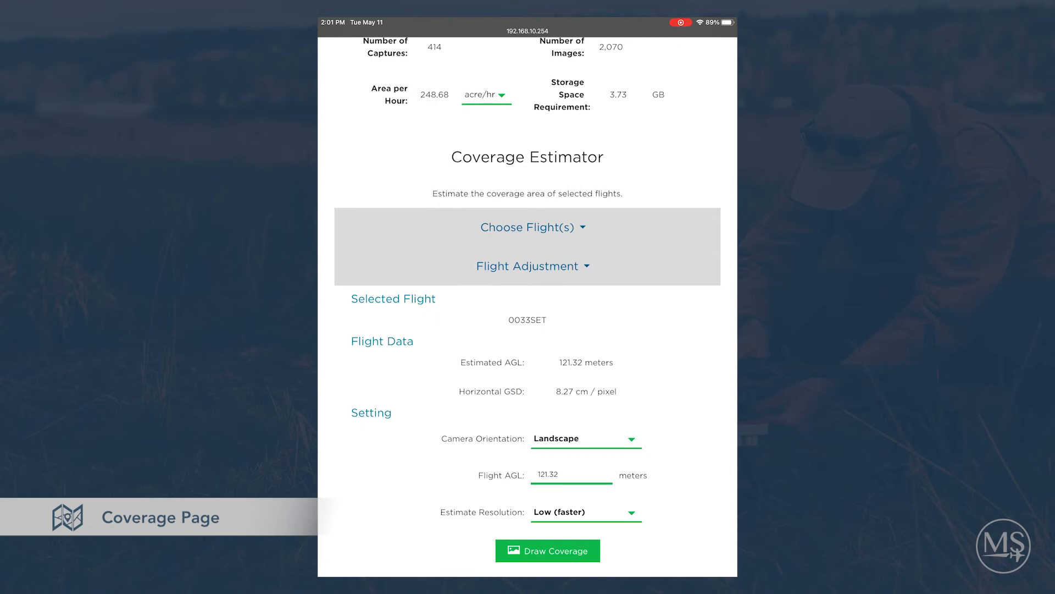
click(571, 474)
text(120)
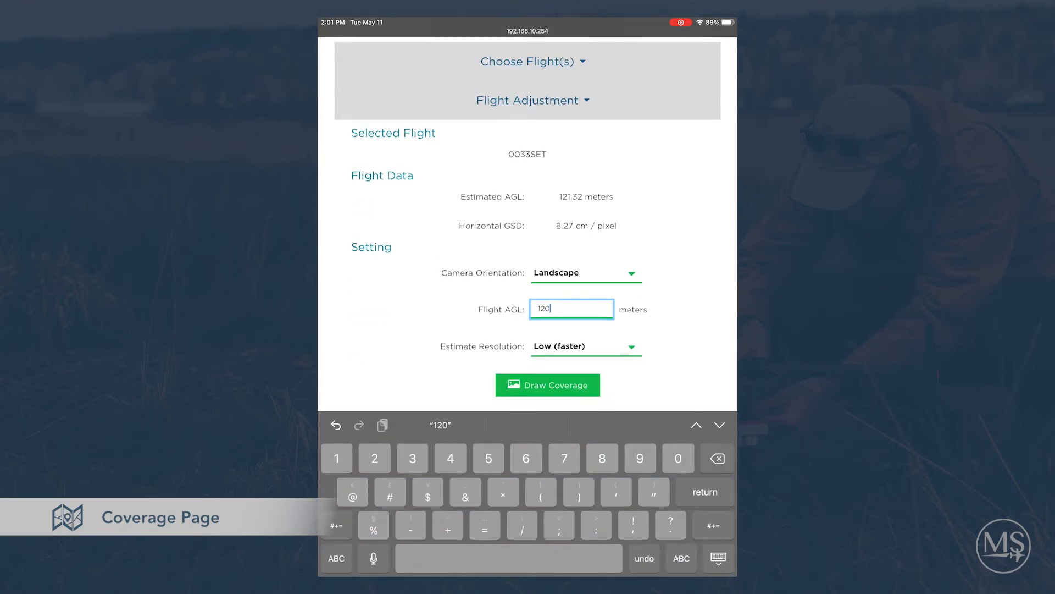
click(547, 385)
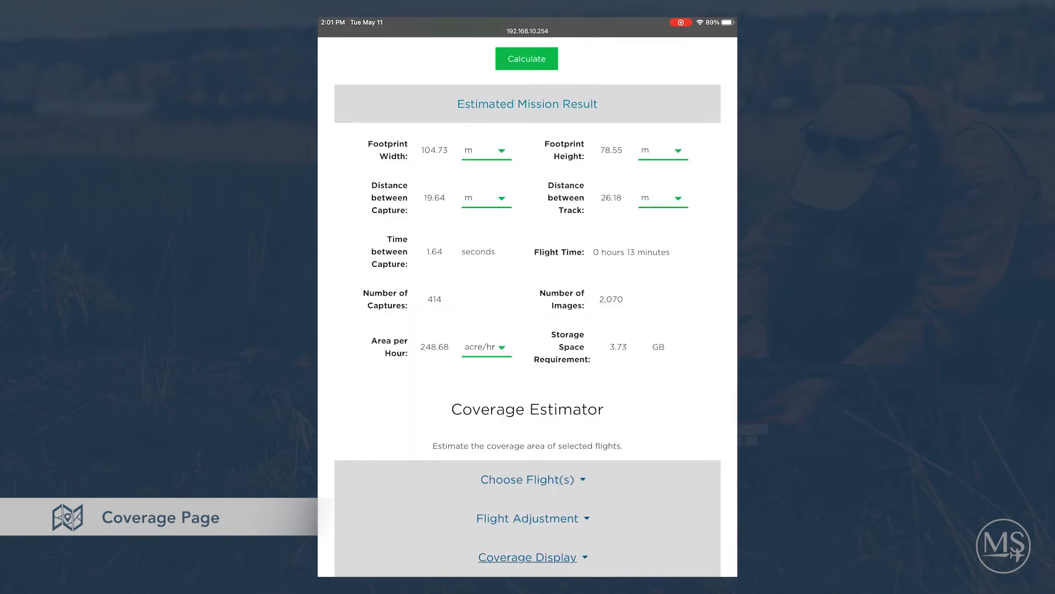
Switch Estimate Resolution to High (slower) and redraw the coverage map
scroll(down, 3)
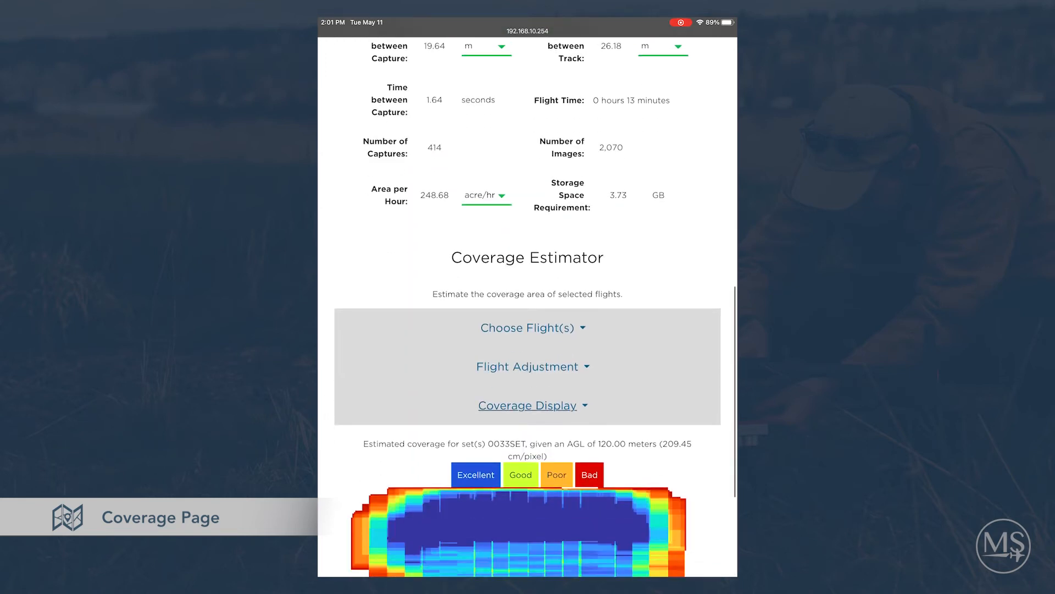
click(532, 366)
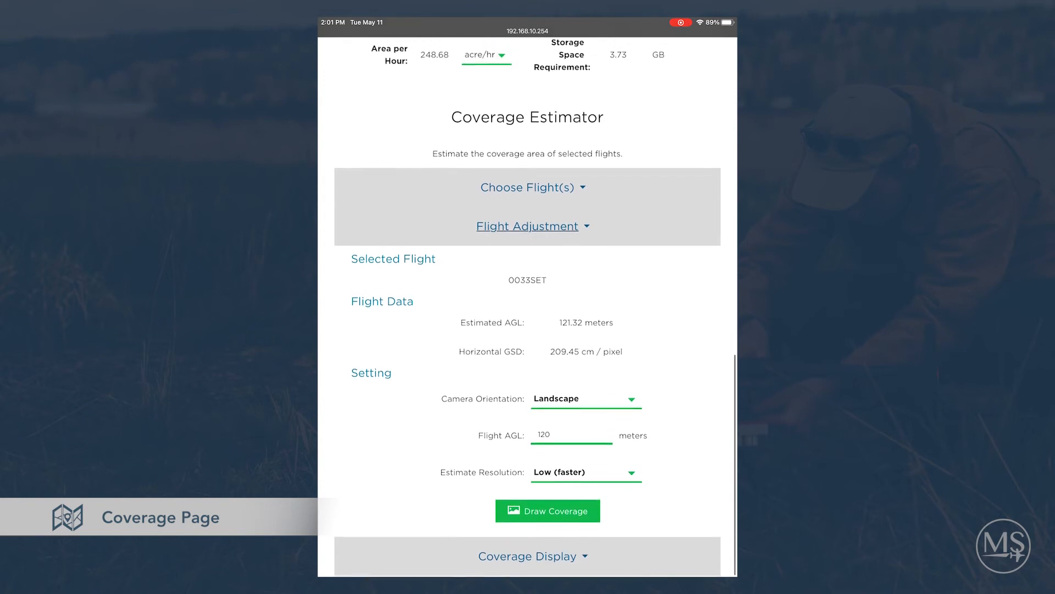
click(584, 471)
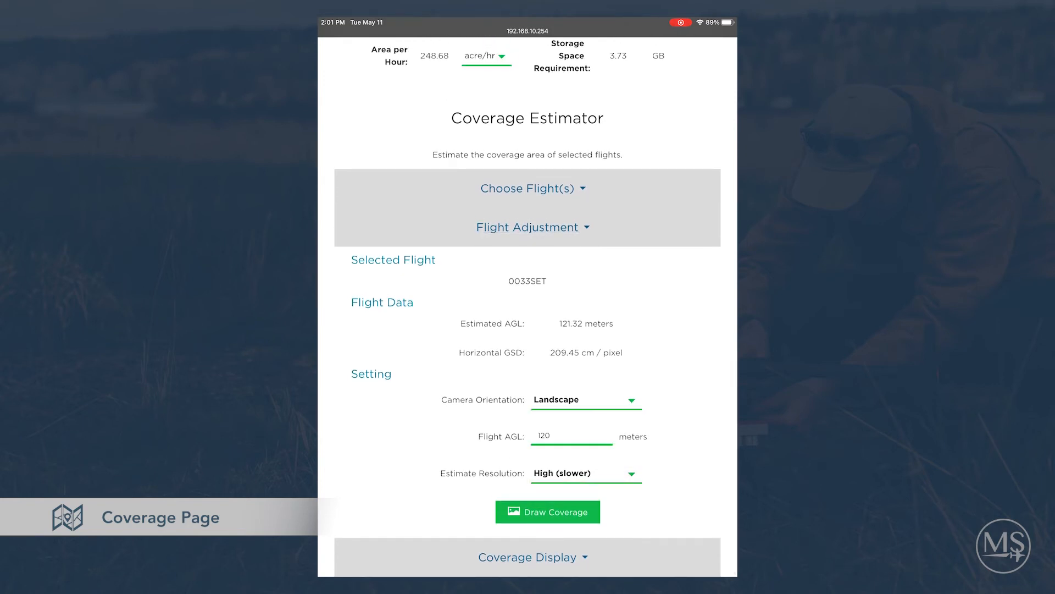
click(548, 511)
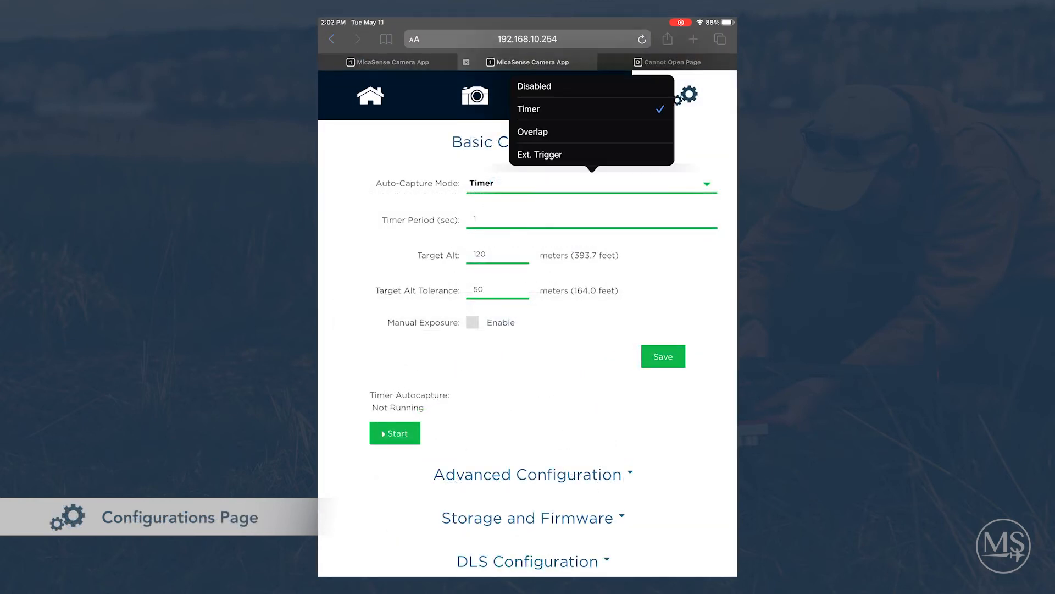
Set auto-capture to Ext. Trigger and try Short PWM as the trigger mode
click(532, 131)
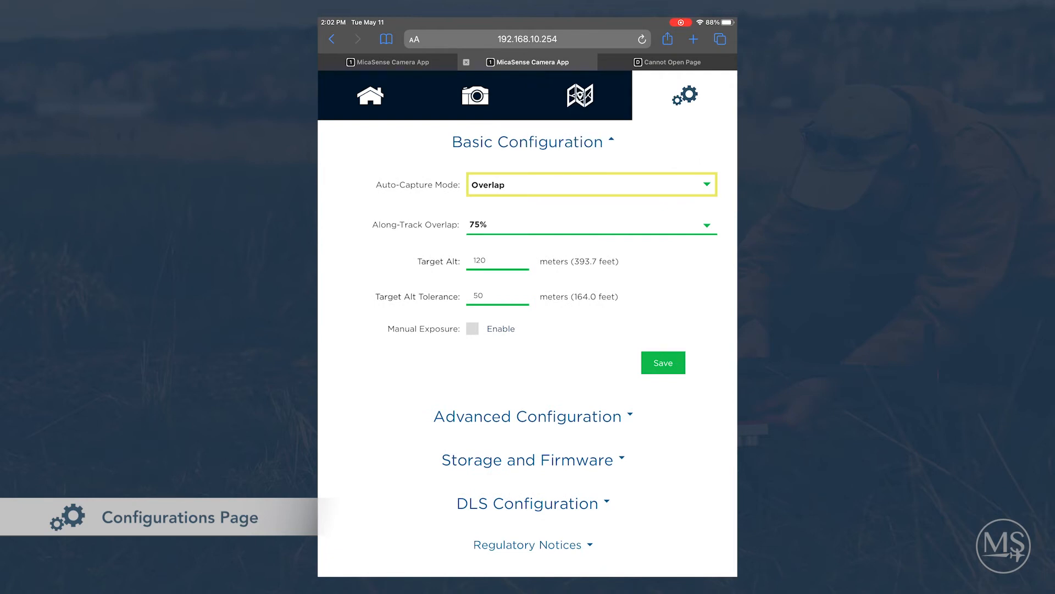
click(592, 185)
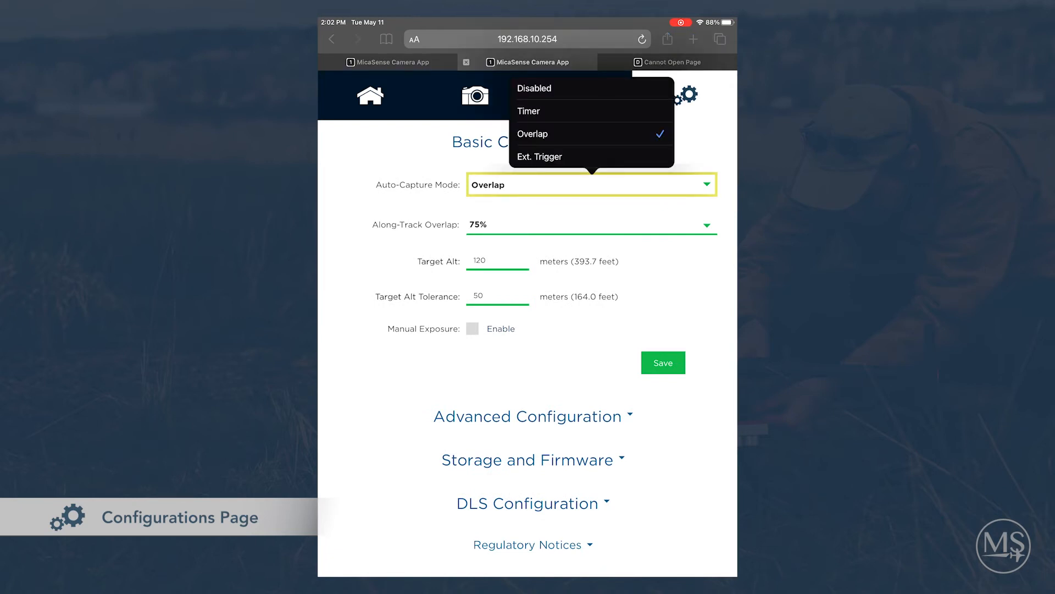
click(539, 156)
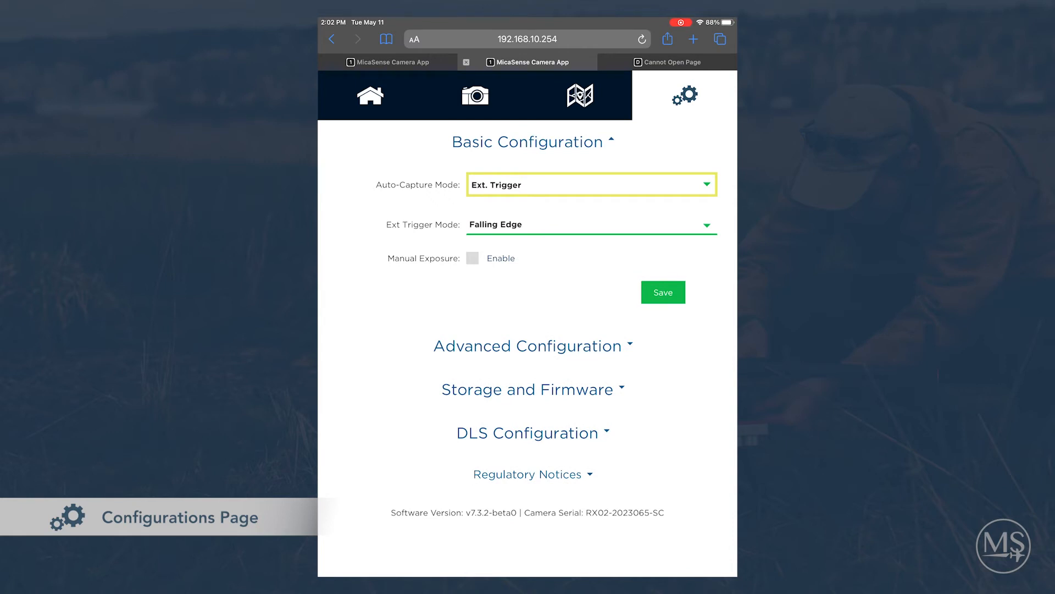
click(591, 224)
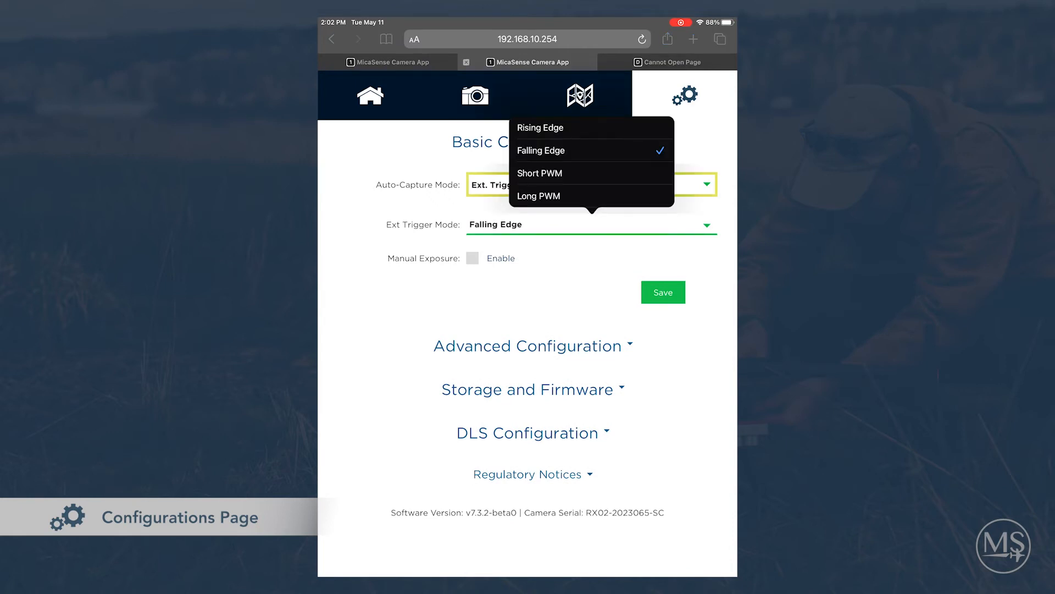
Try Long PWM, then settle the external trigger mode on Rising Edge
click(539, 173)
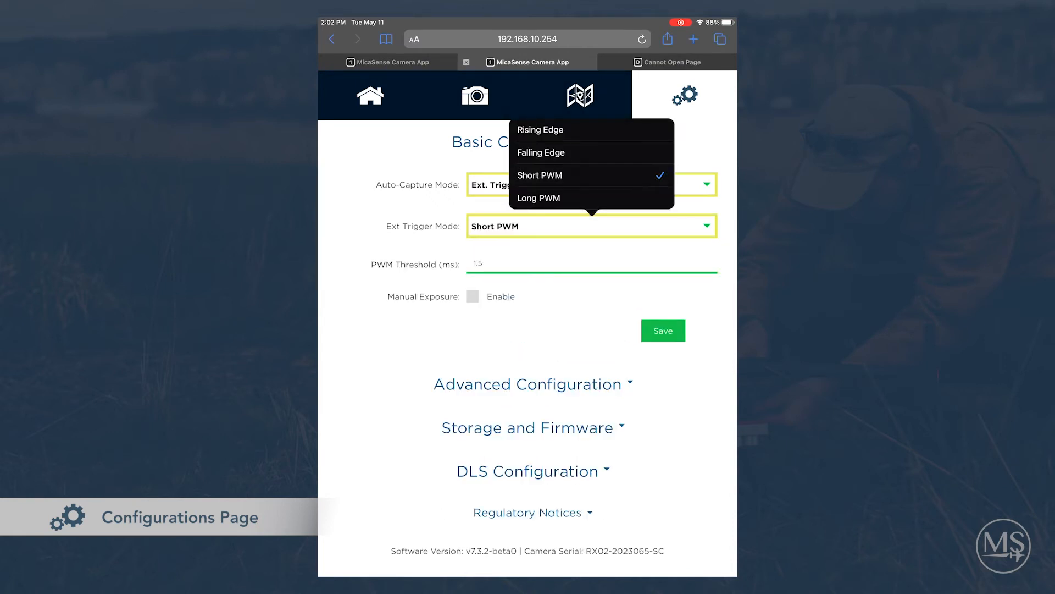
click(537, 198)
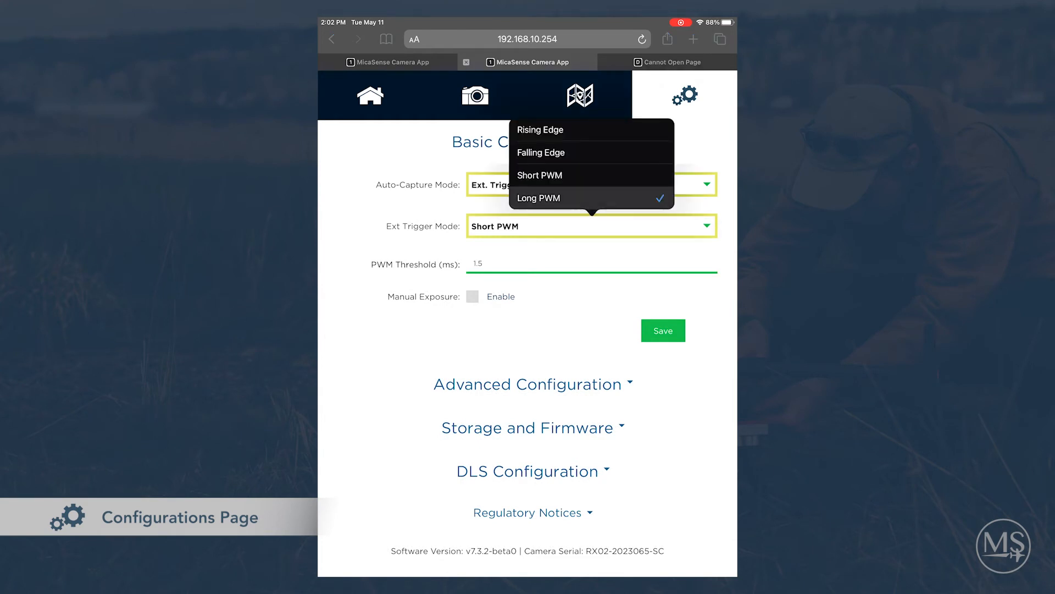
click(539, 130)
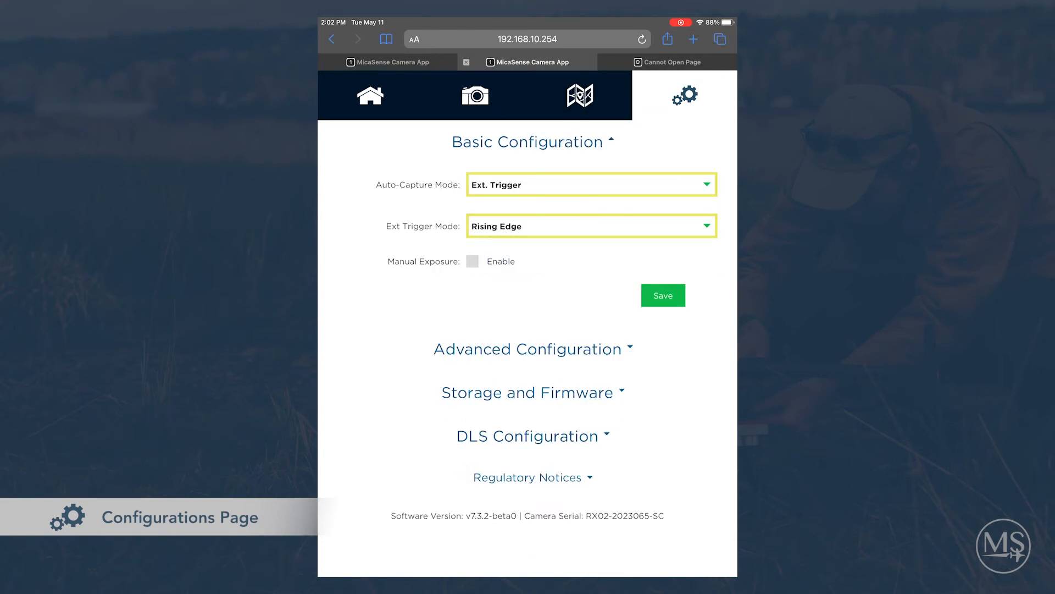
click(591, 184)
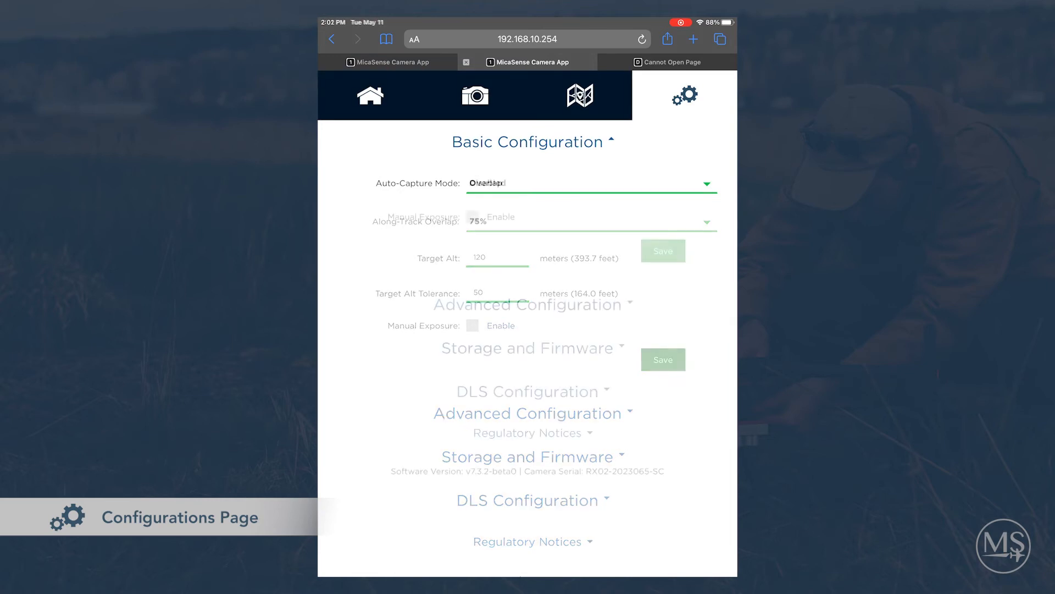
Preview Timer auto-capture mode and its timer period, then return to Ext. Trigger with Rising Edge
click(591, 183)
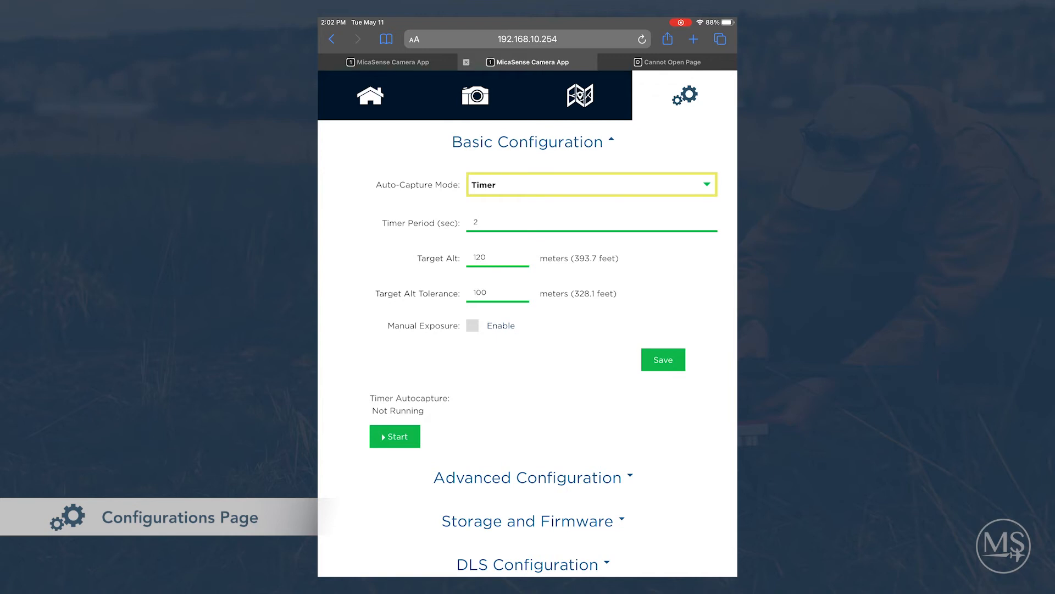
click(591, 222)
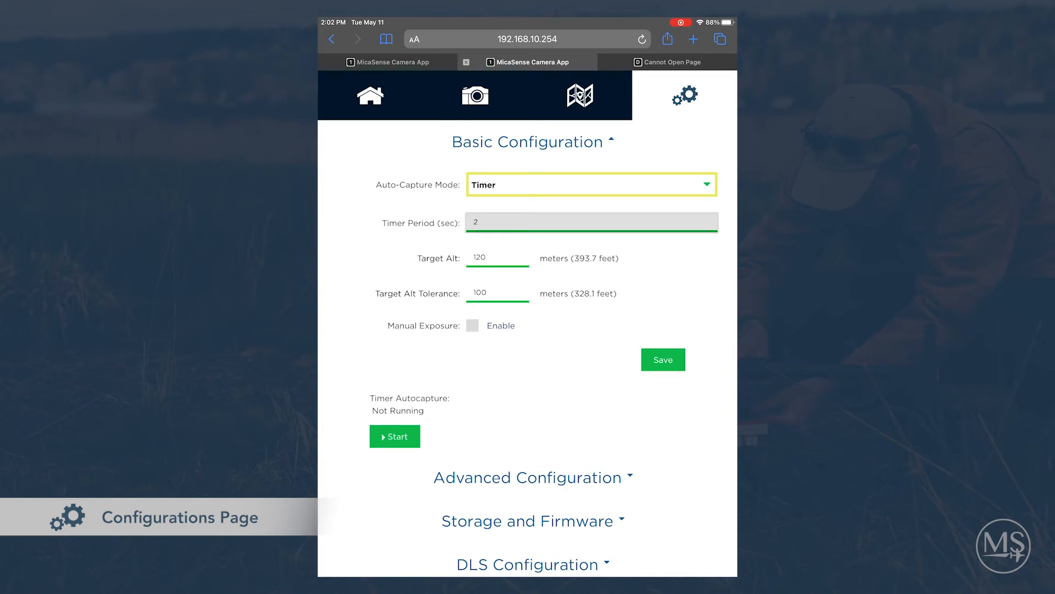
click(592, 222)
text(1)
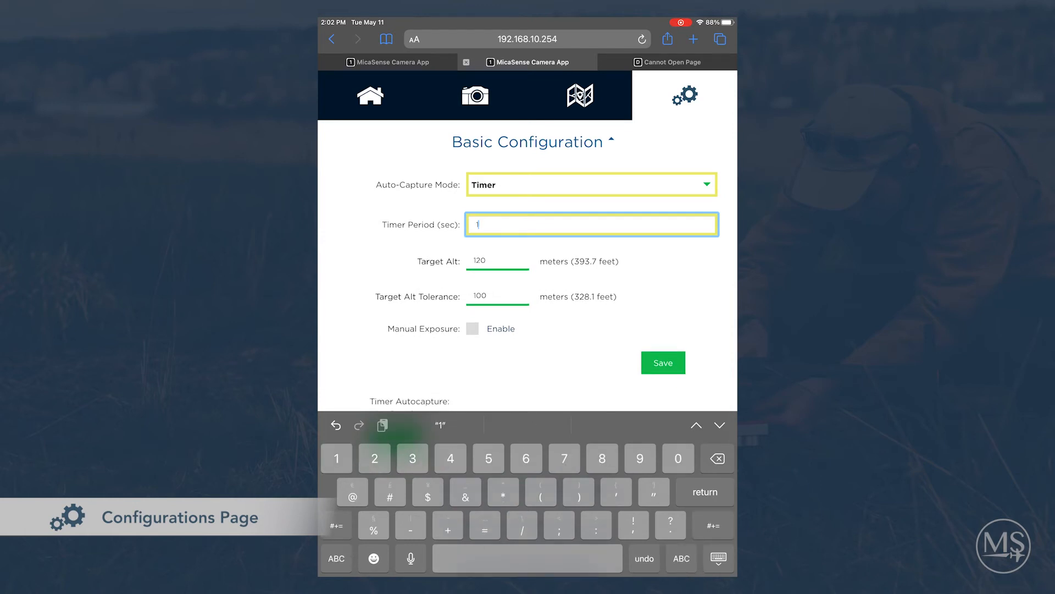
click(497, 297)
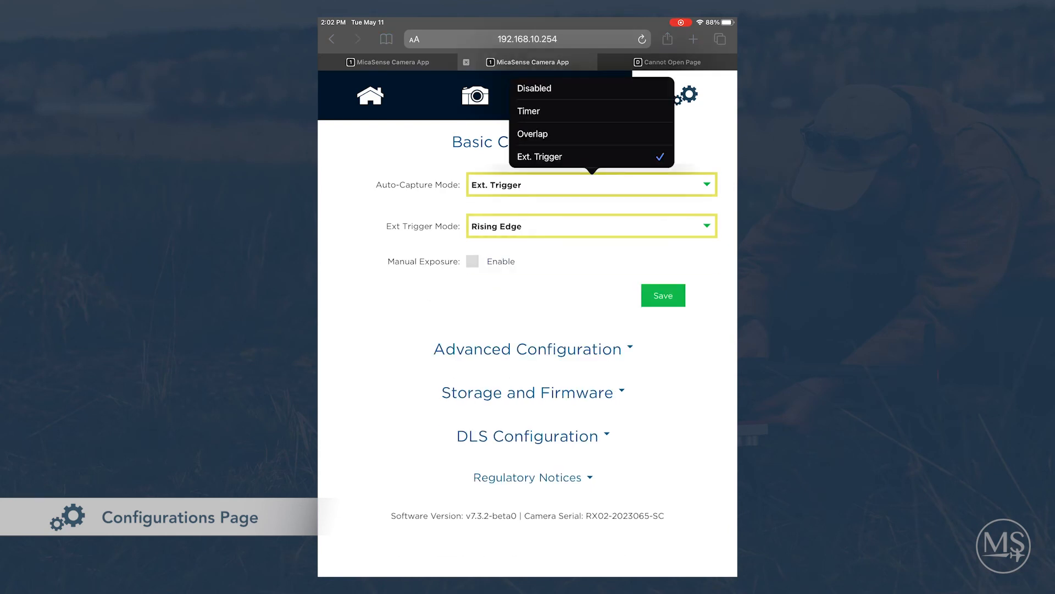
Set auto-capture to Overlap at 75% along-track overlap and reveal Advanced Configuration
click(532, 133)
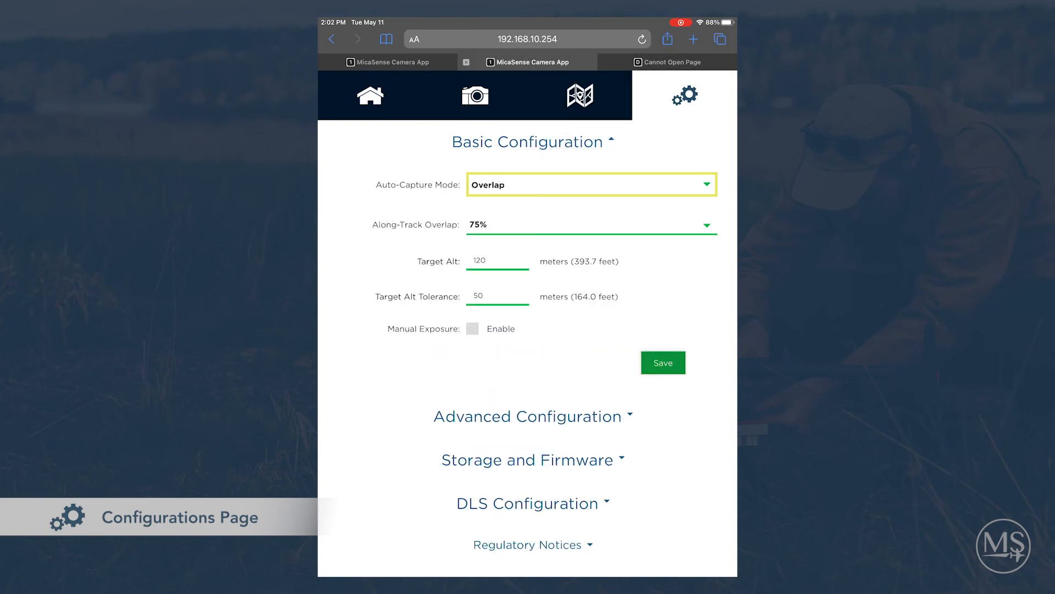
scroll(down, 3)
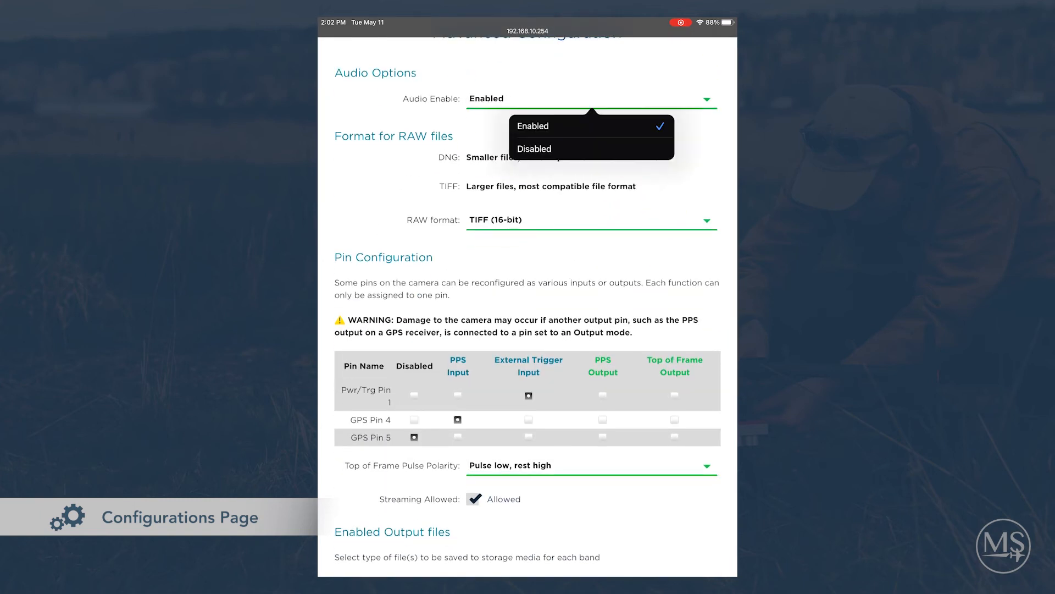
Set RAW format to DNG (12-bit), keeping audio Enabled and pulse polarity Pulse low, rest high
click(532, 125)
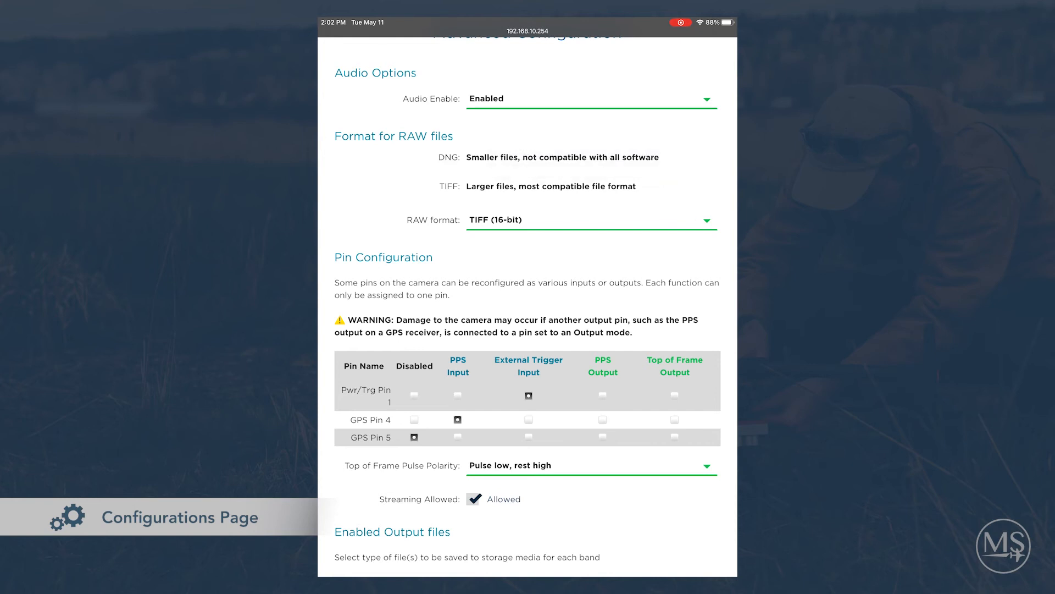
scroll(down, 3)
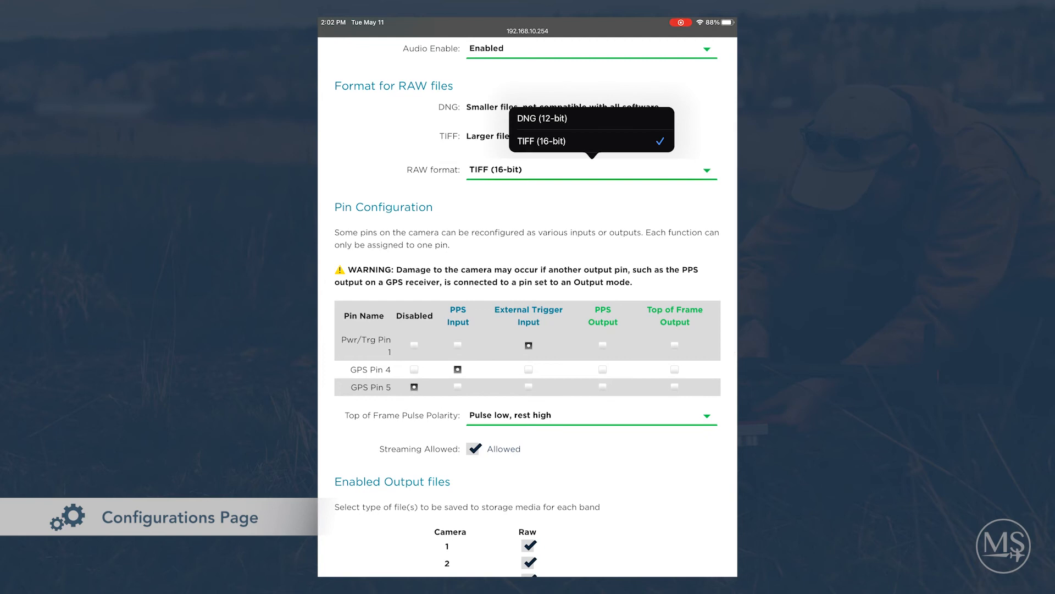
click(541, 118)
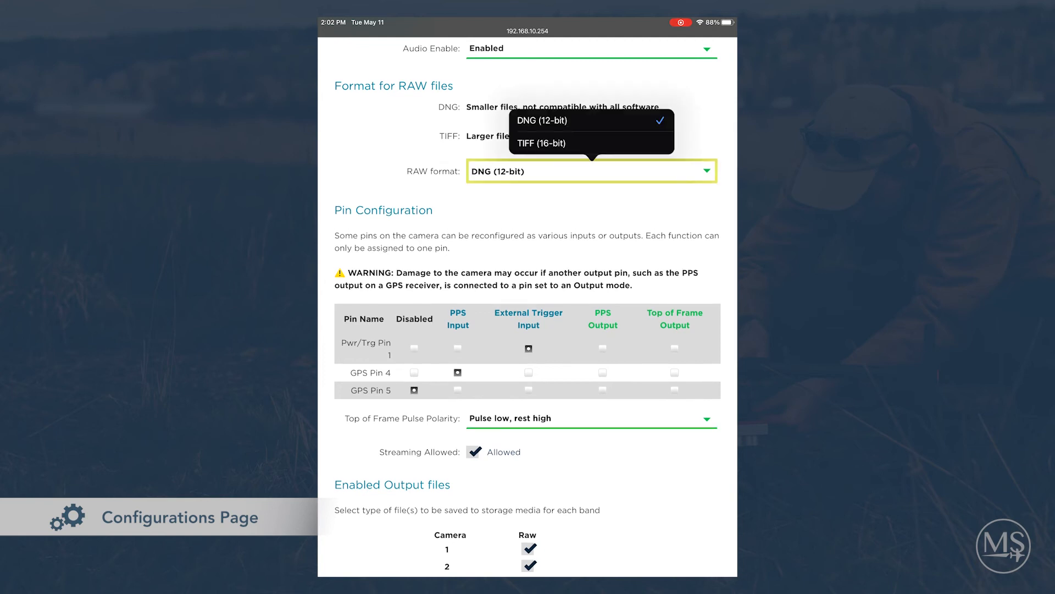
scroll(down, 3)
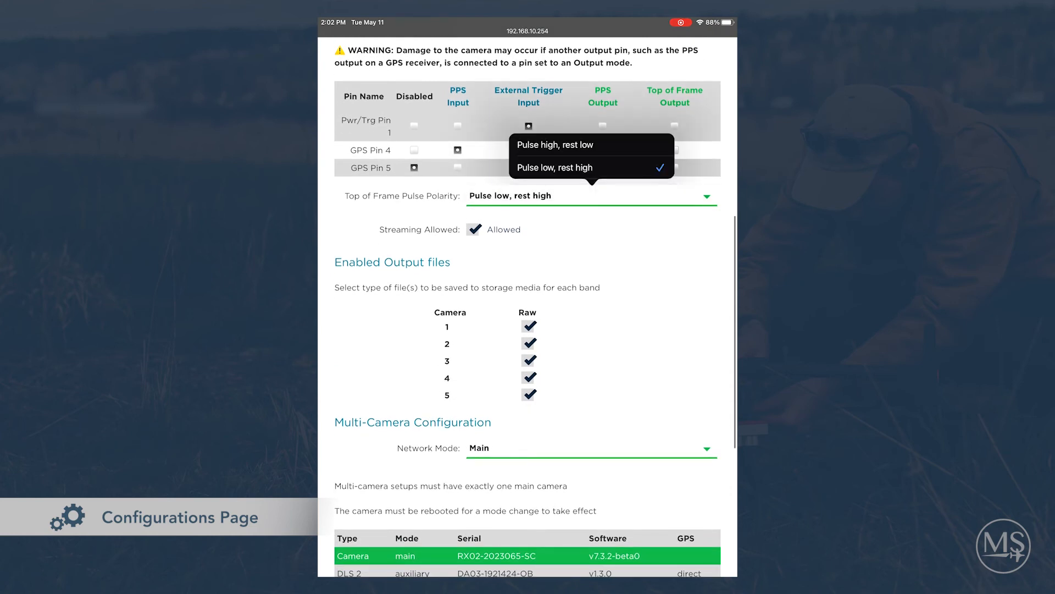
click(554, 167)
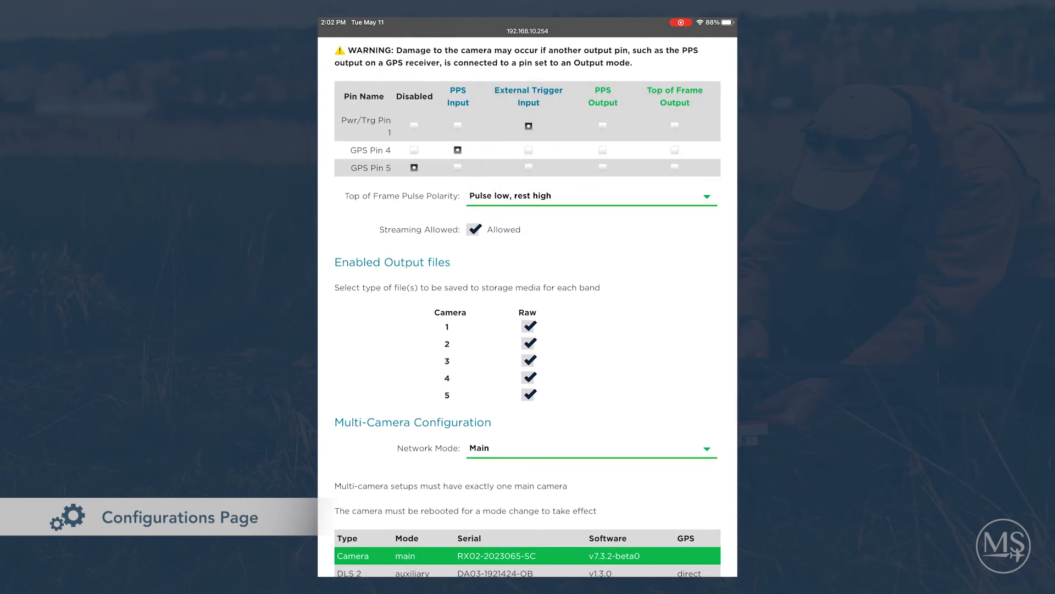
scroll(down, 3)
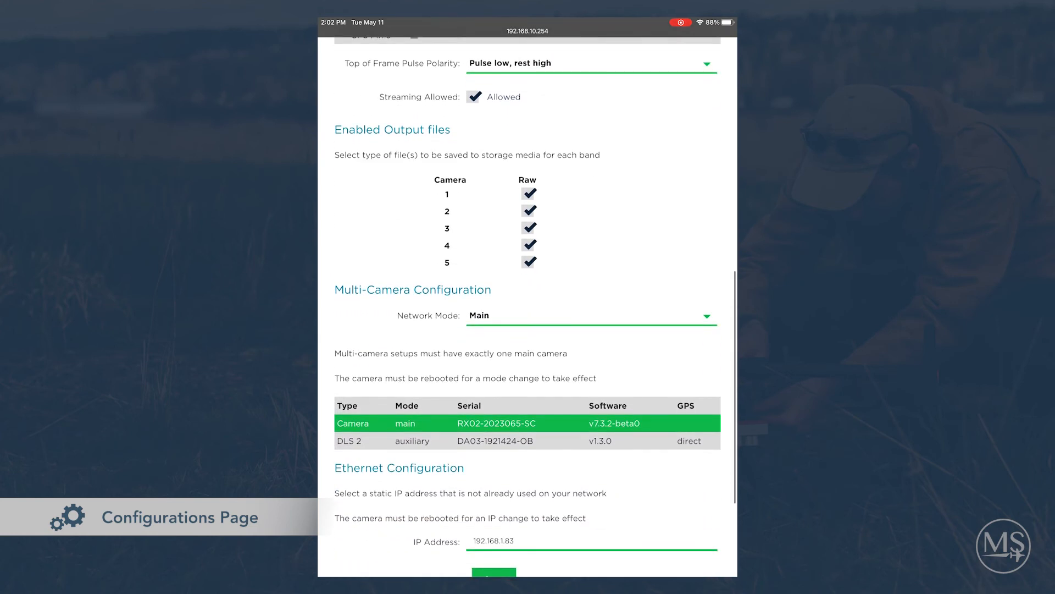
scroll(down, 3)
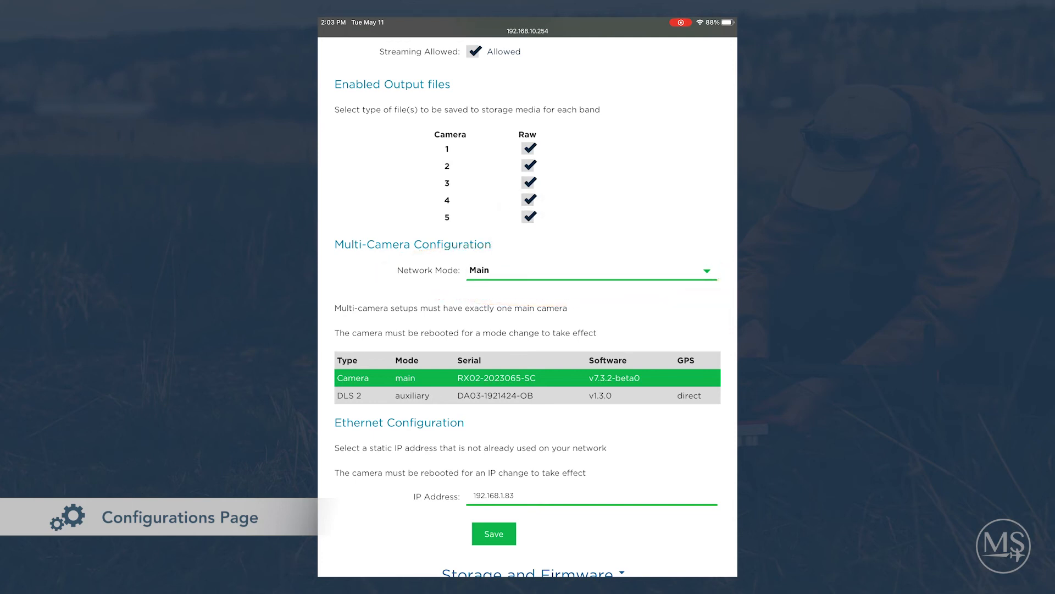
scroll(down, 3)
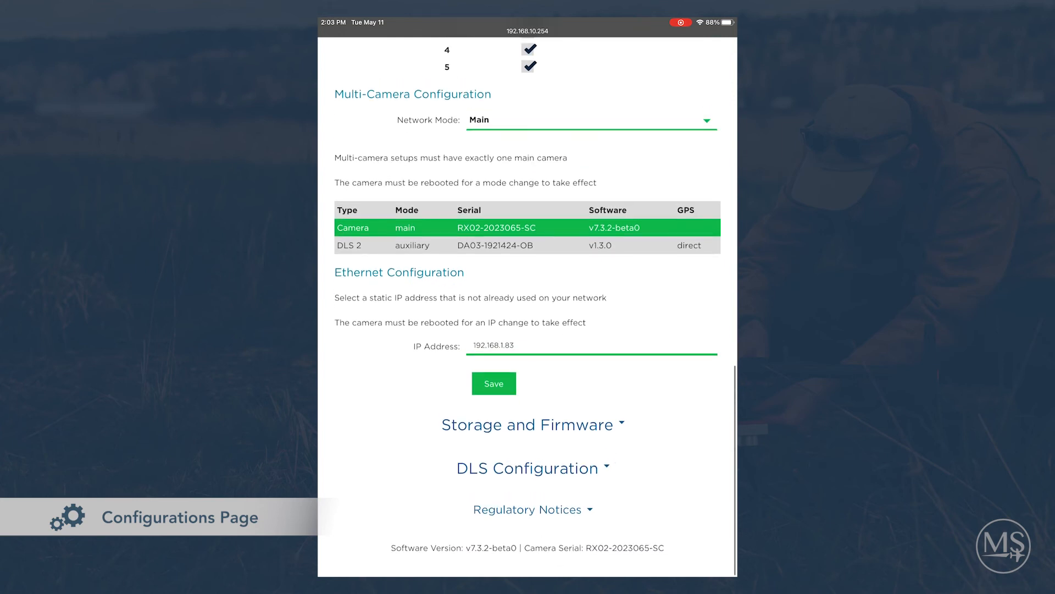
click(532, 424)
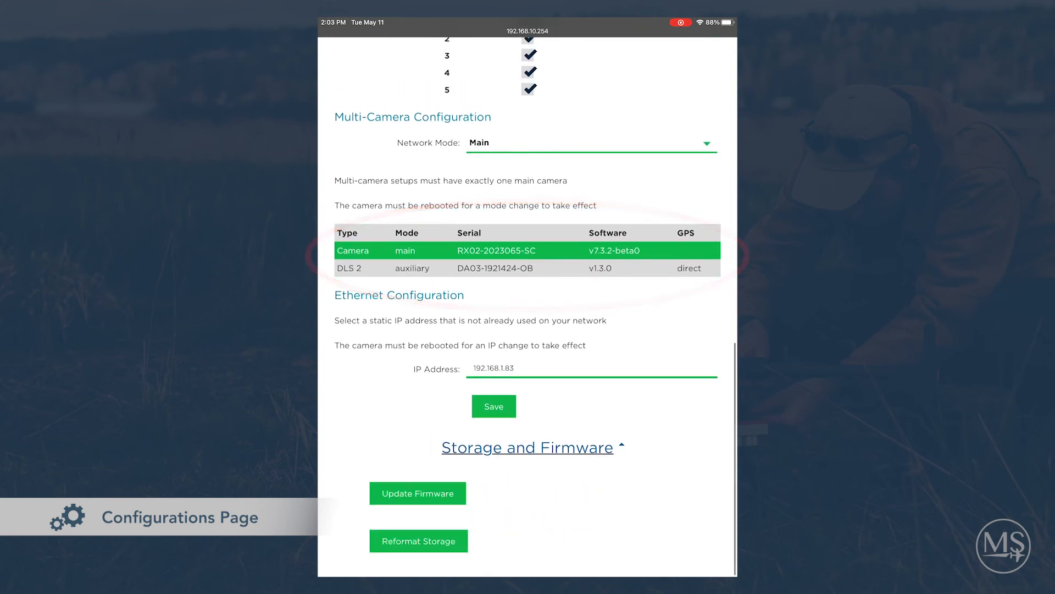
Expand the DLS Configuration section to show its magnetometer calibration option
scroll(down, 3)
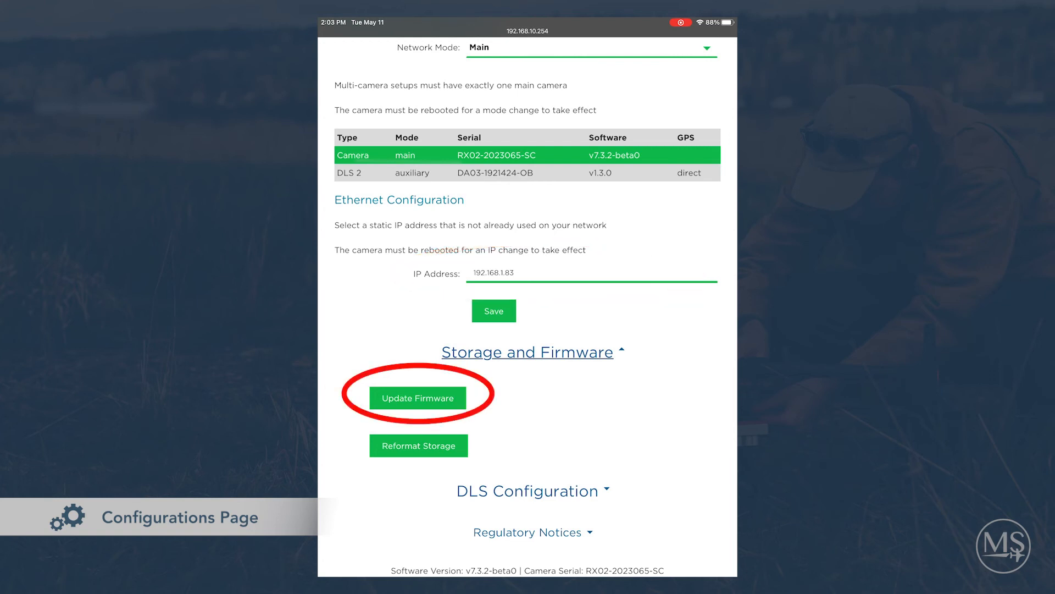
click(417, 398)
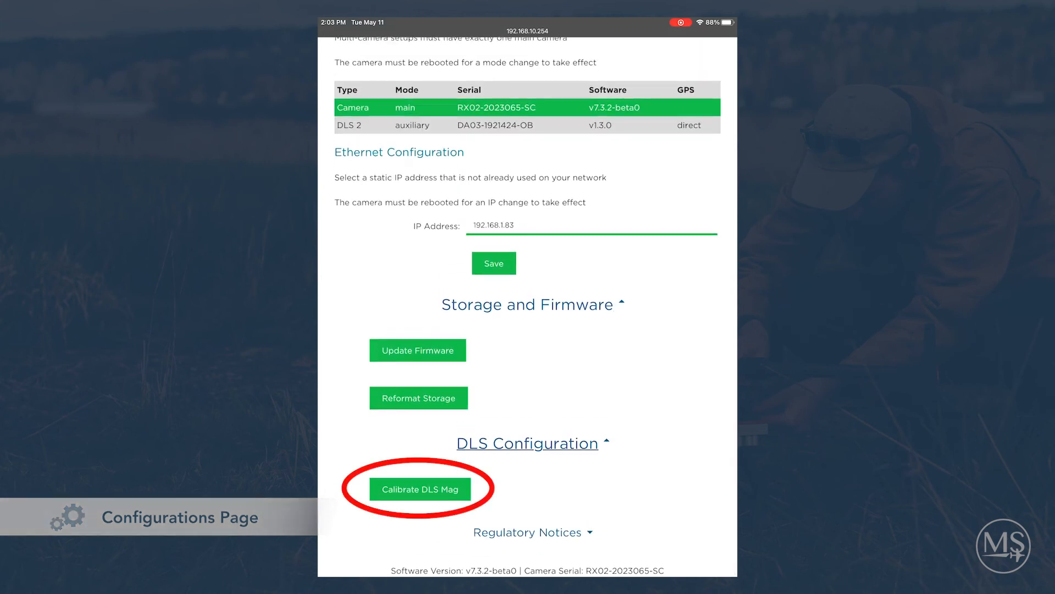
Run the DLS magnetometer calibration to success and verify the heading reads 318.2°
click(418, 488)
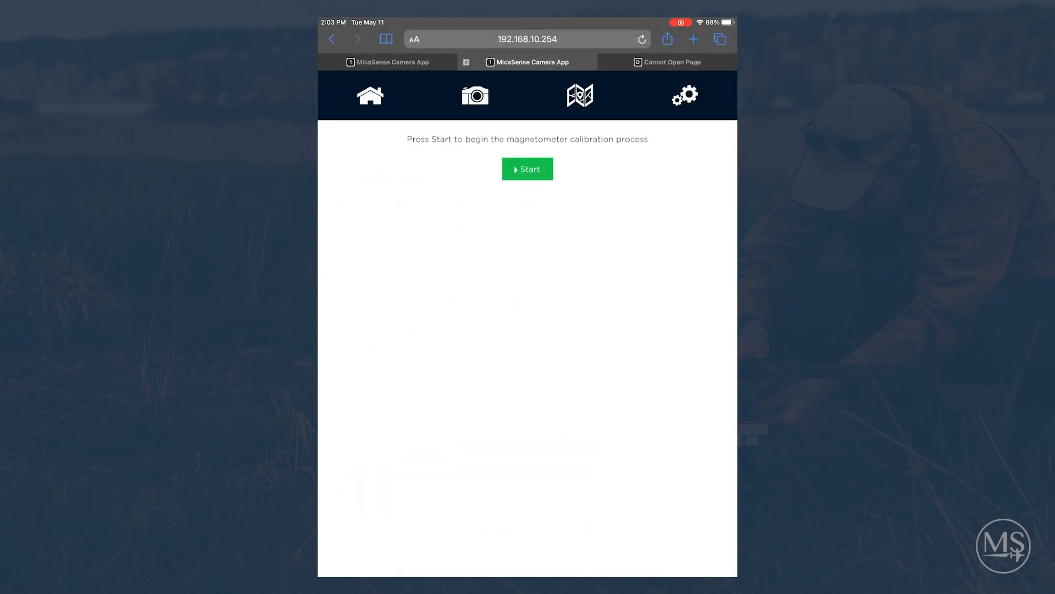
click(527, 169)
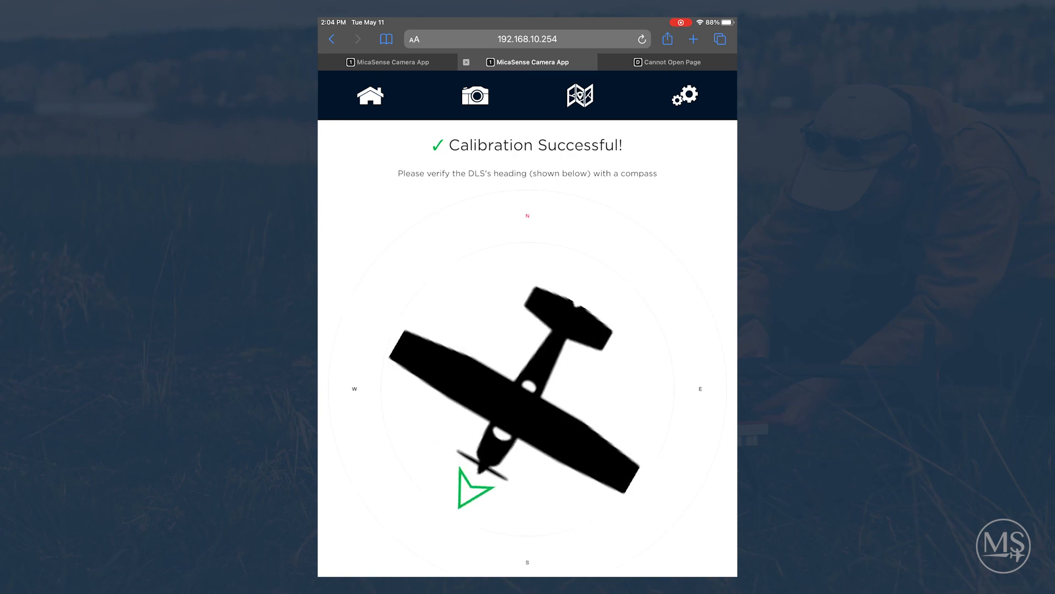
scroll(down, 3)
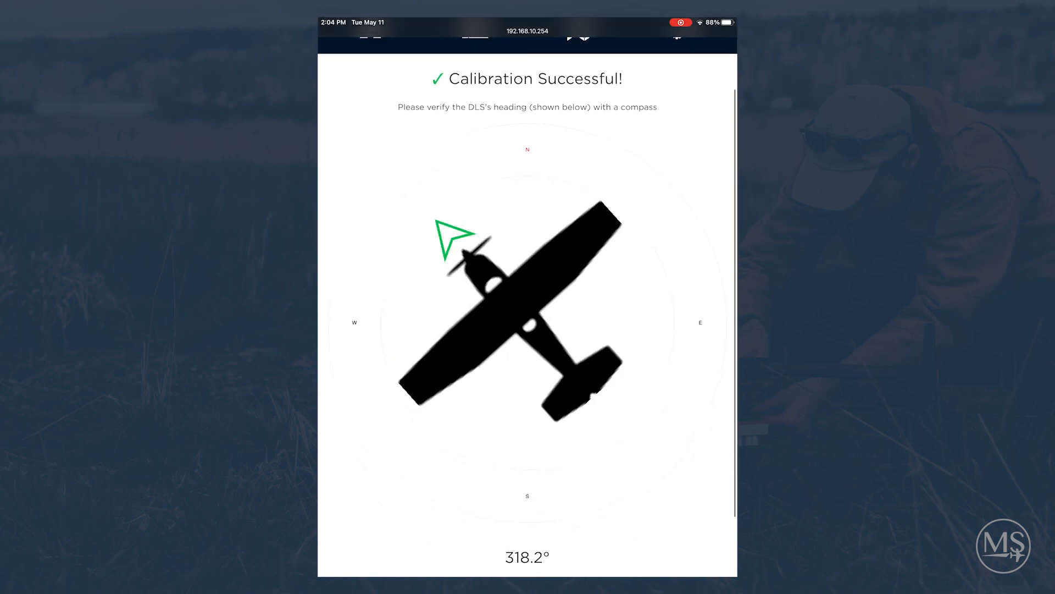